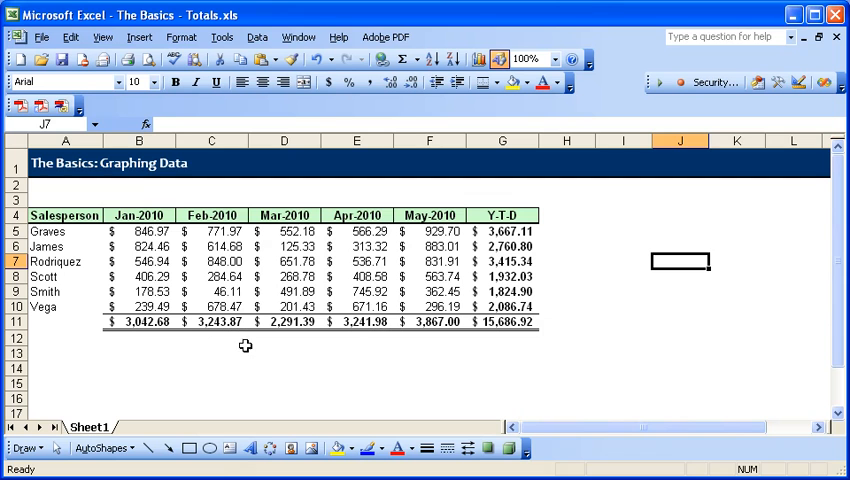
- Make a first pass at starting a chart from the sheet via the Chart Wizard
{"action": "left_click", "coordinate": [356, 260]}
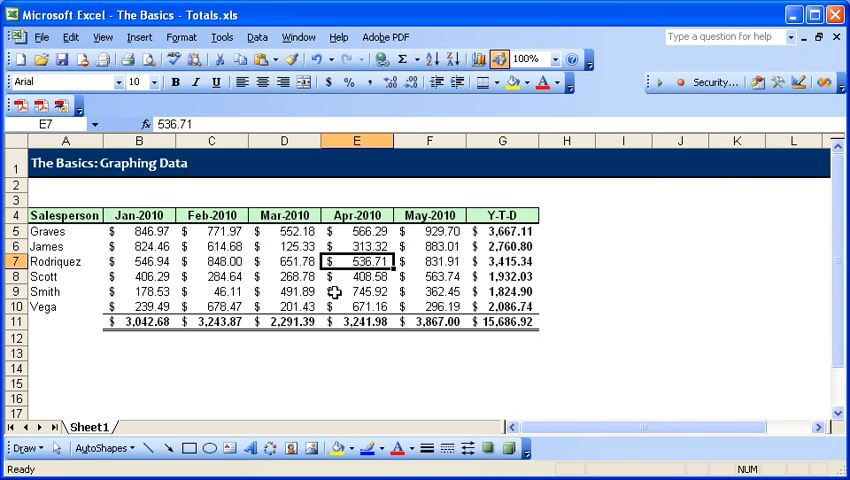
{"action": "left_click", "coordinate": [212, 276]}
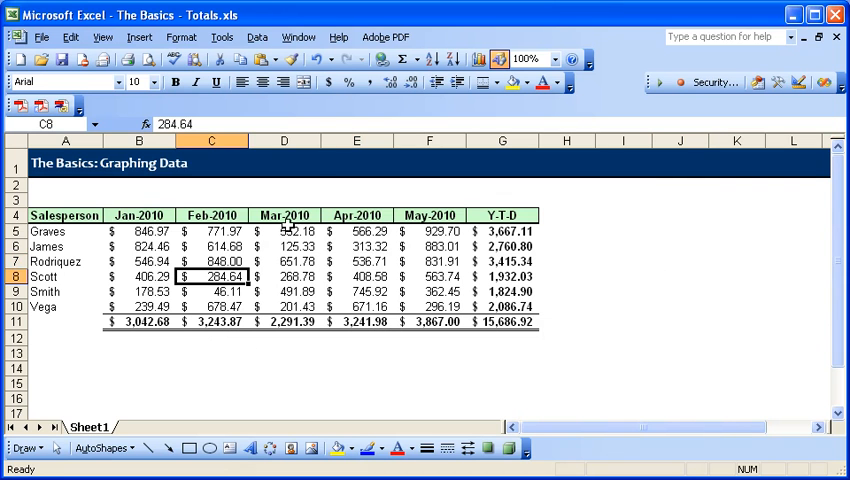
{"action": "mouse_move", "coordinate": [478, 58]}
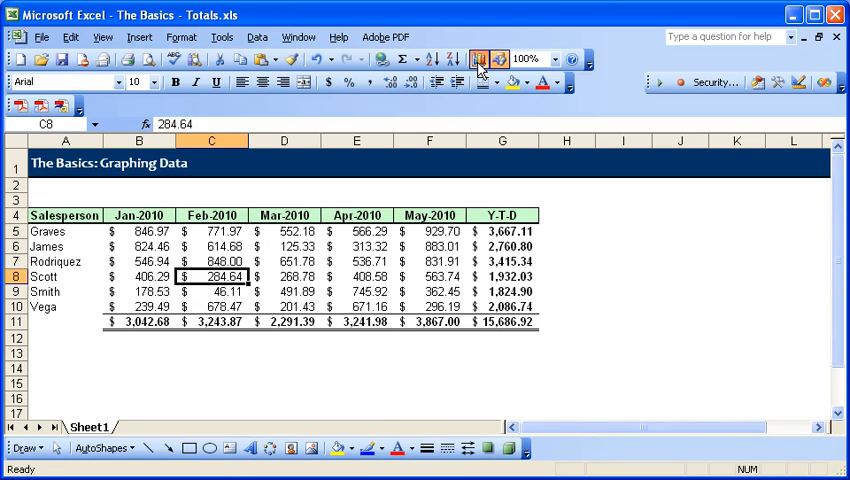
{"action": "left_click", "coordinate": [478, 60]}
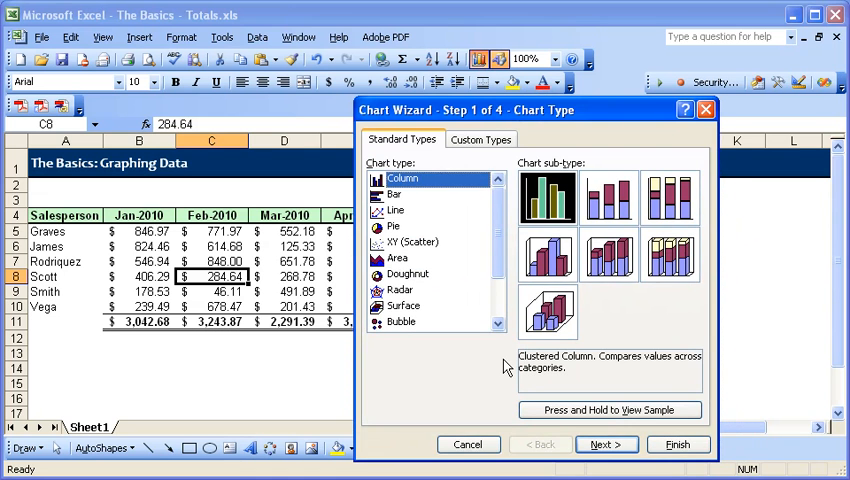
{"action": "left_click", "coordinate": [676, 444]}
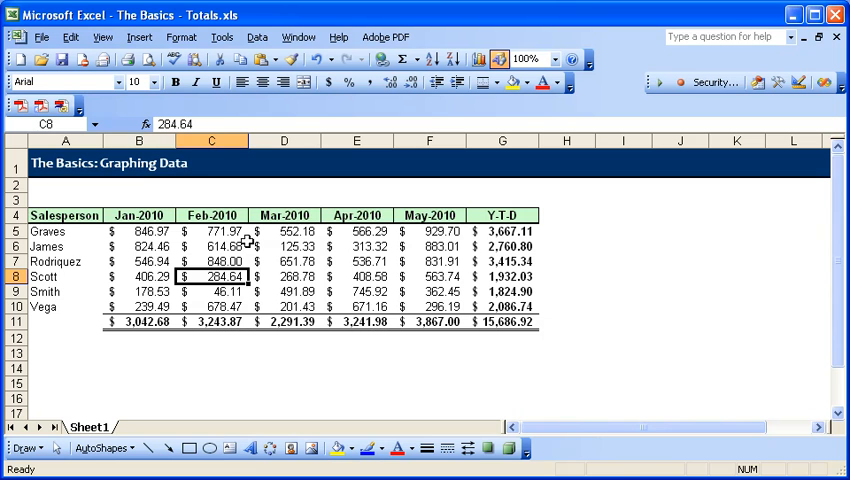
- Select the salesperson table A4:G10 with headers and create a default clustered column chart
{"action": "left_click_drag", "start_coordinate": [64, 216], "coordinate": [430, 216]}
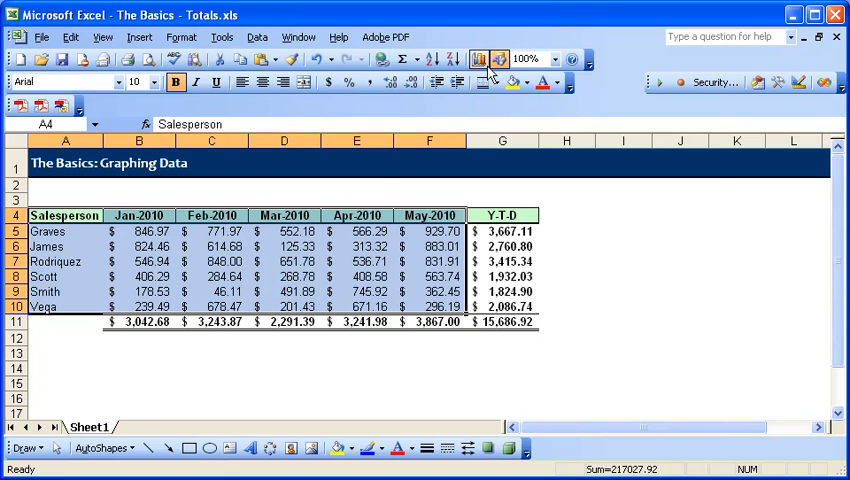
{"action": "left_click", "coordinate": [480, 58]}
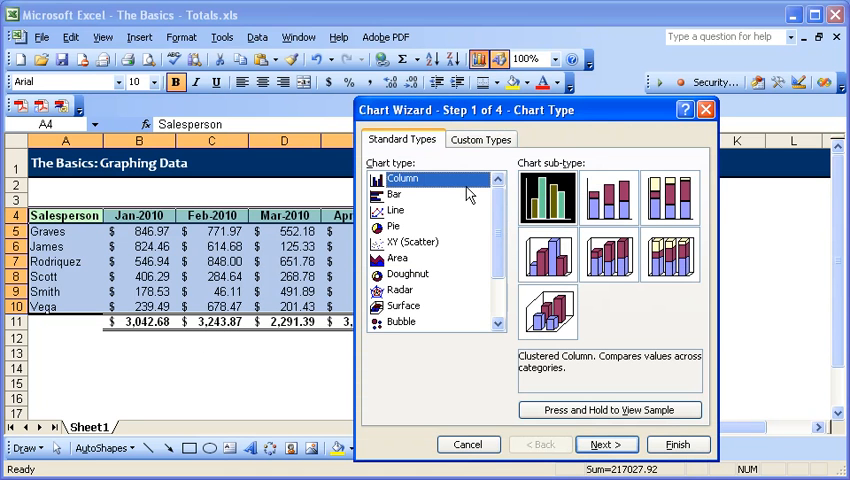
{"action": "left_click", "coordinate": [678, 444]}
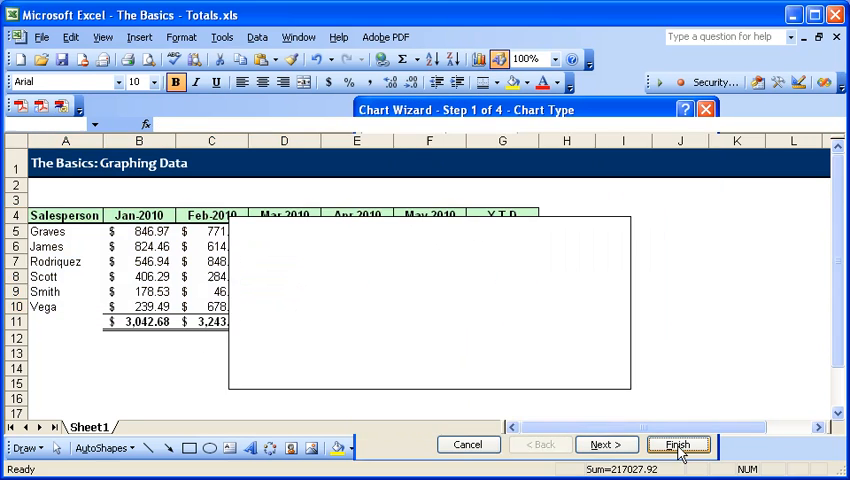
{"action": "left_click", "coordinate": [676, 444]}
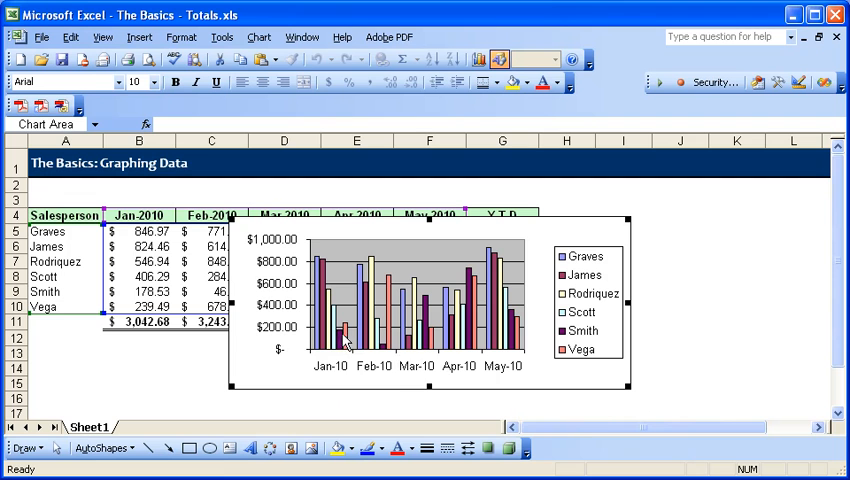
{"action": "mouse_move", "coordinate": [462, 384]}
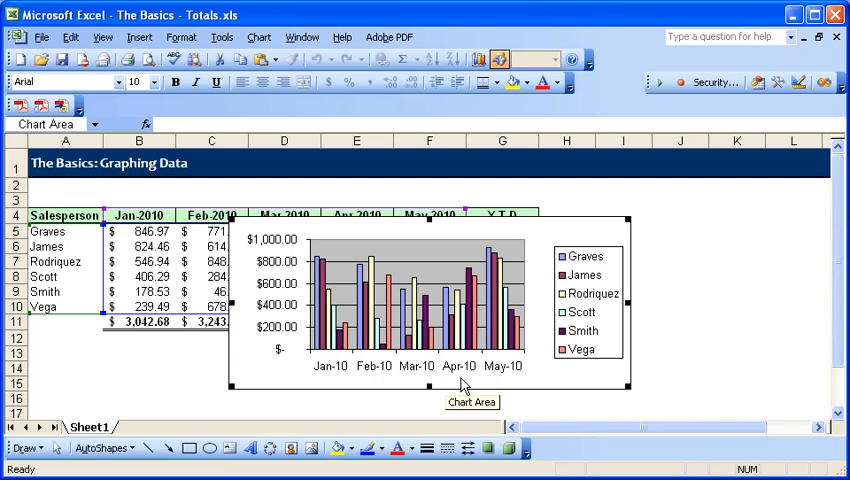
{"action": "mouse_move", "coordinate": [352, 376]}
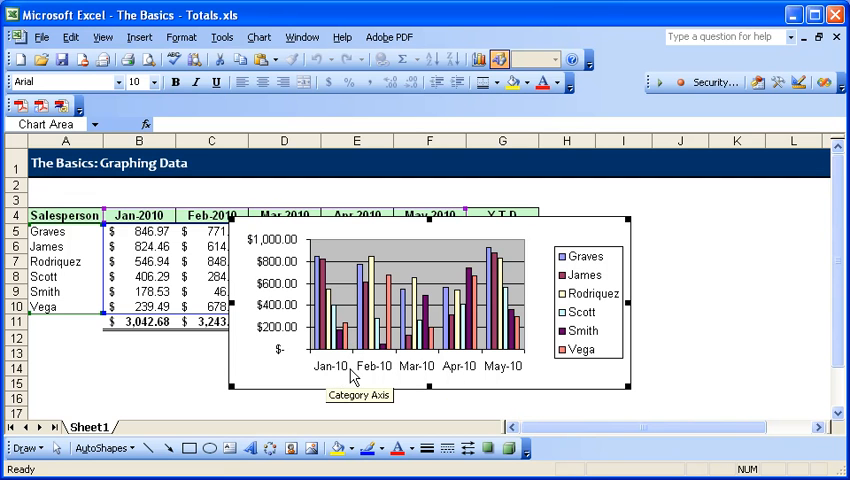
{"action": "mouse_move", "coordinate": [496, 372]}
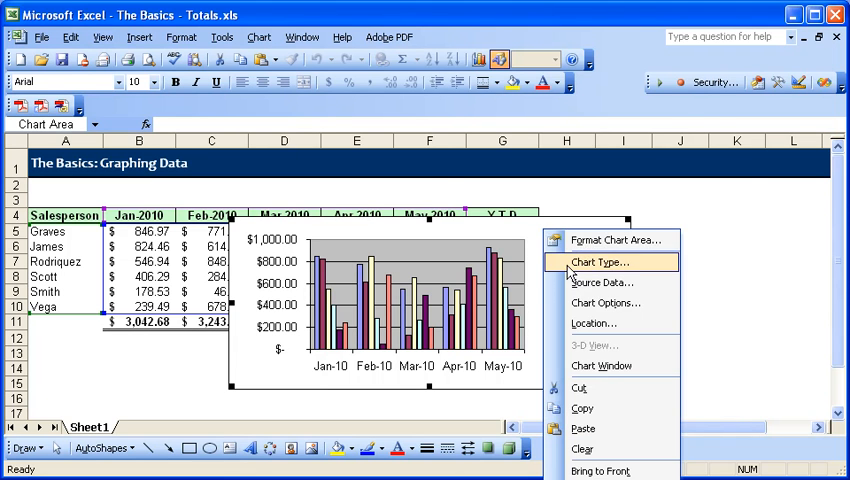
- Set the chart's Source Data to Series in Columns so salespeople become the categories
{"action": "left_click", "coordinate": [604, 282]}
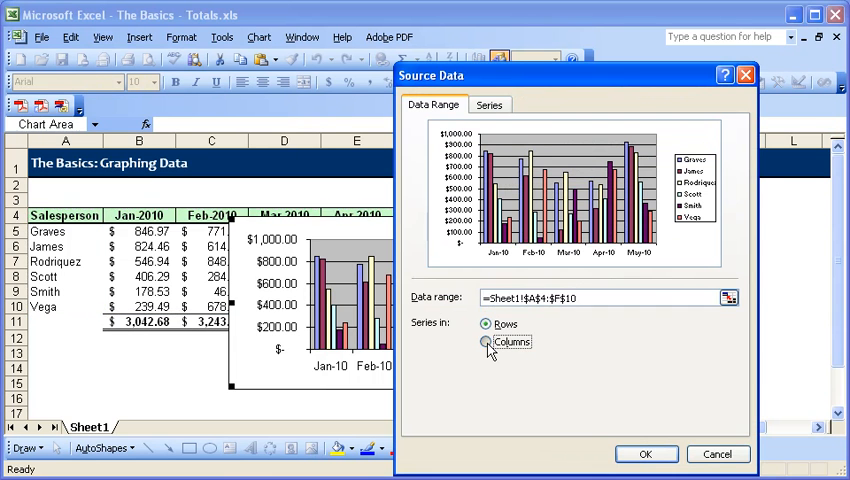
{"action": "left_click", "coordinate": [646, 454]}
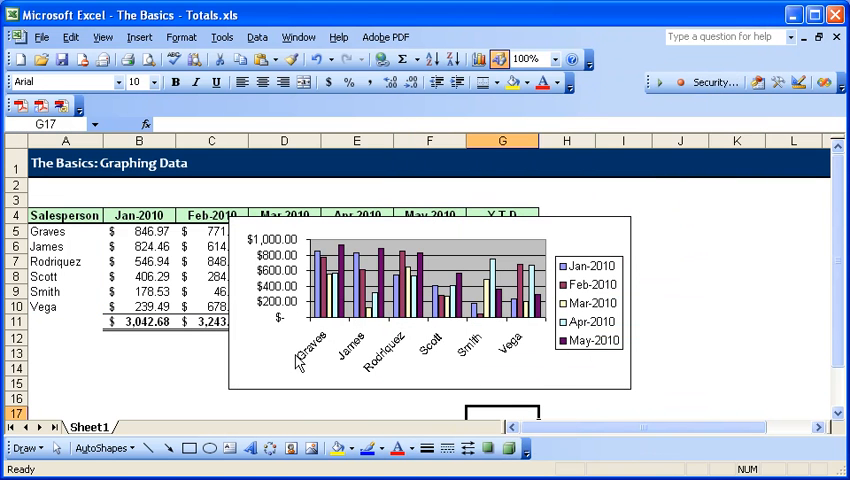
{"action": "mouse_move", "coordinate": [378, 350]}
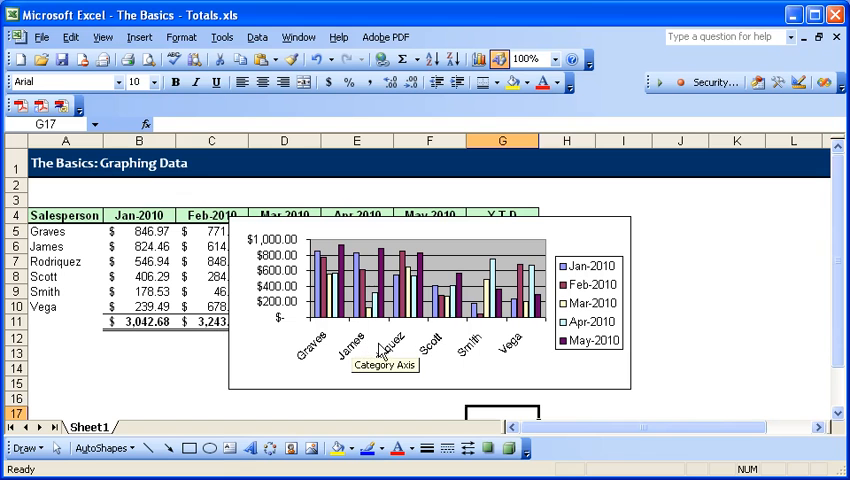